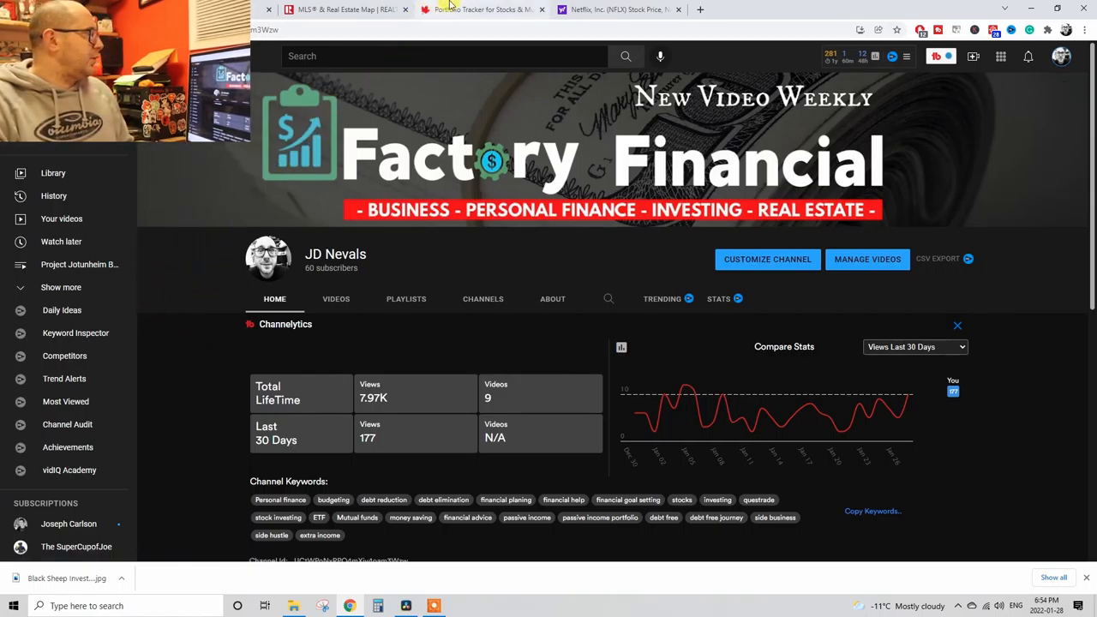
# - Show the Globe and Mail tracker's equities table with 13 holdings and a 44% unrealized gain
pyautogui.click(480, 10)
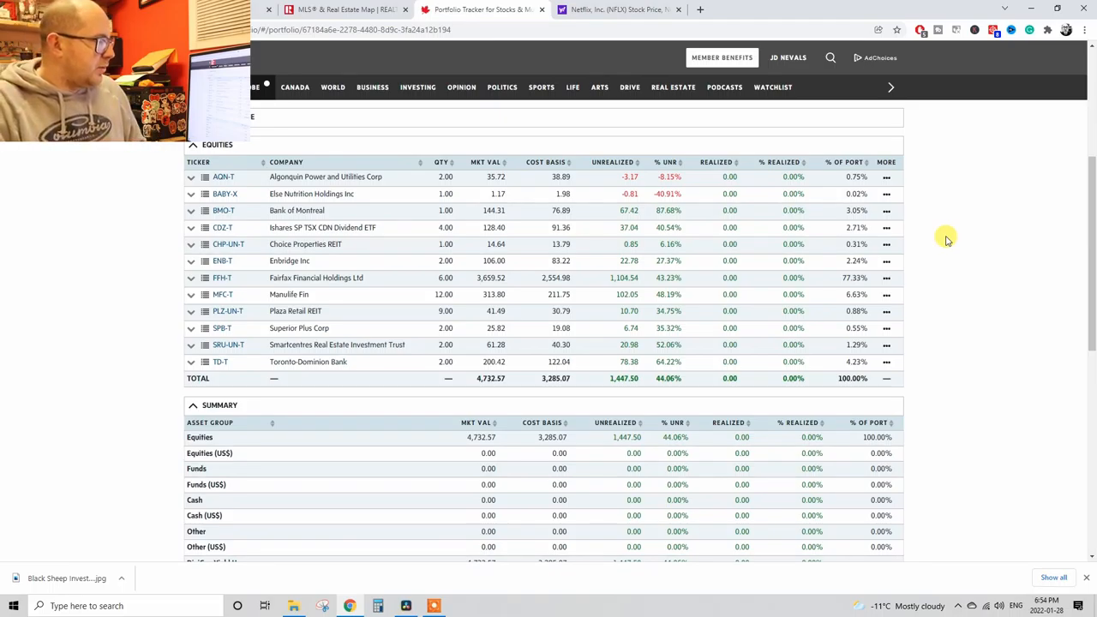
pyautogui.moveTo(369, 372)
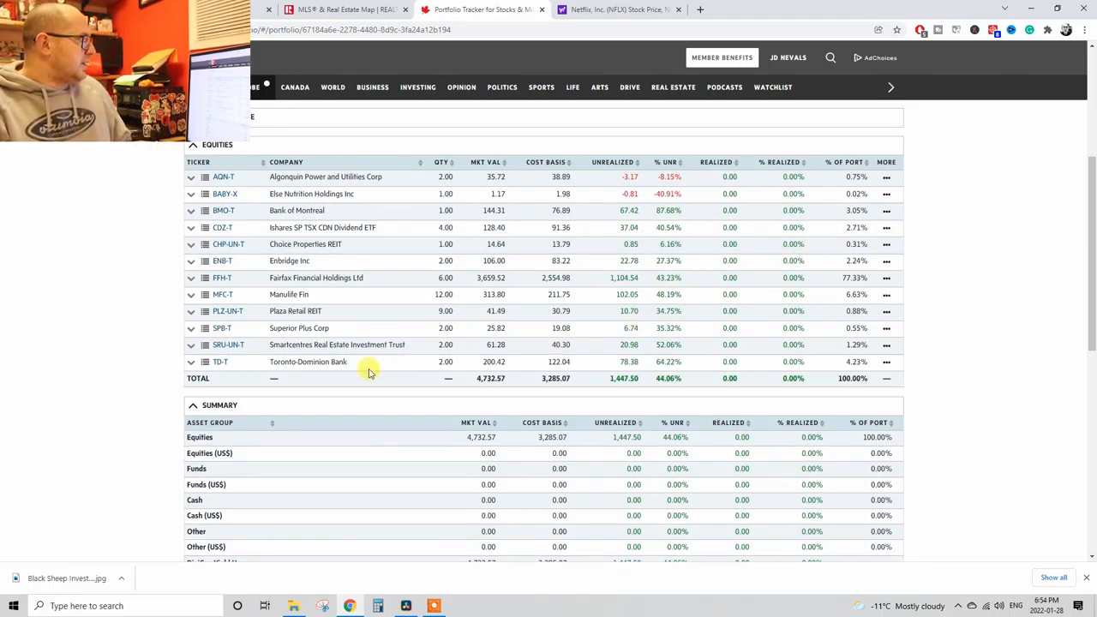
pyautogui.moveTo(120, 368)
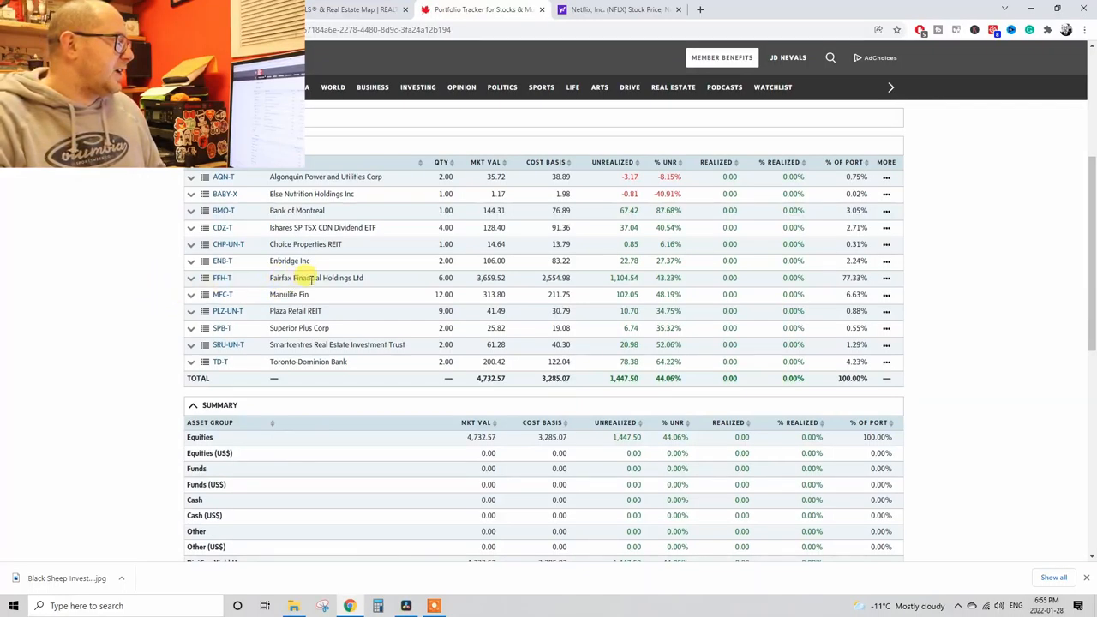
pyautogui.moveTo(165, 281)
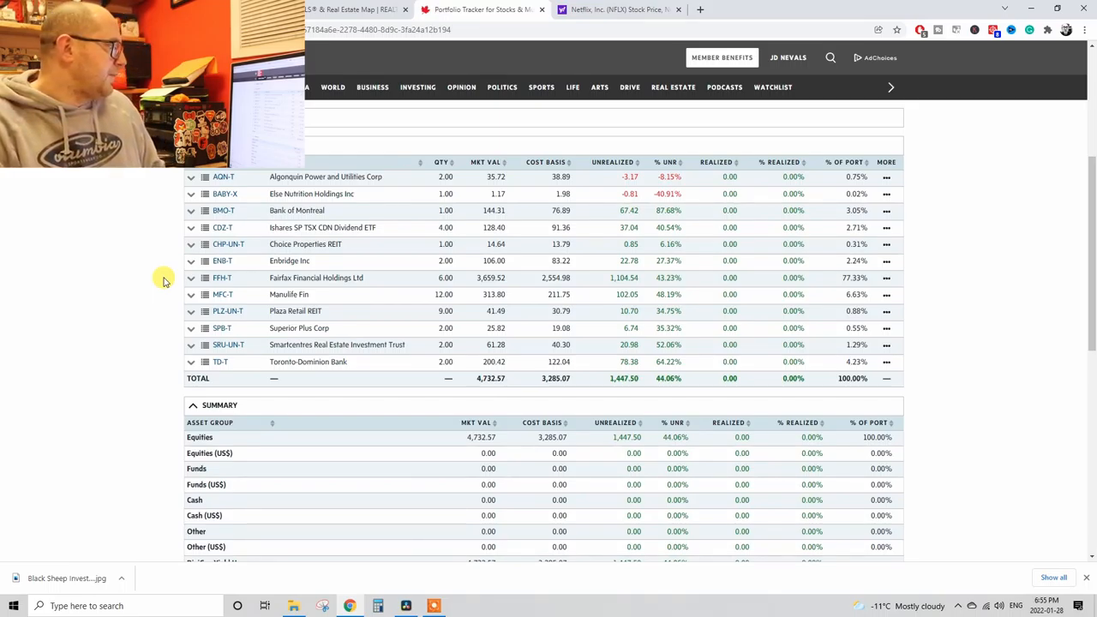
pyautogui.moveTo(158, 346)
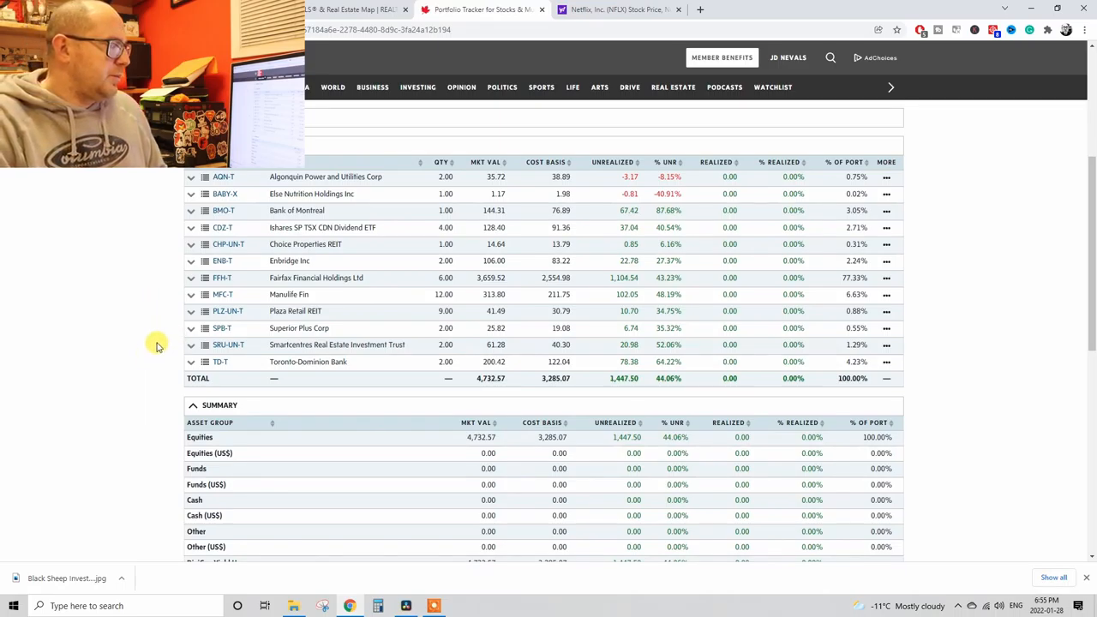
pyautogui.moveTo(99, 306)
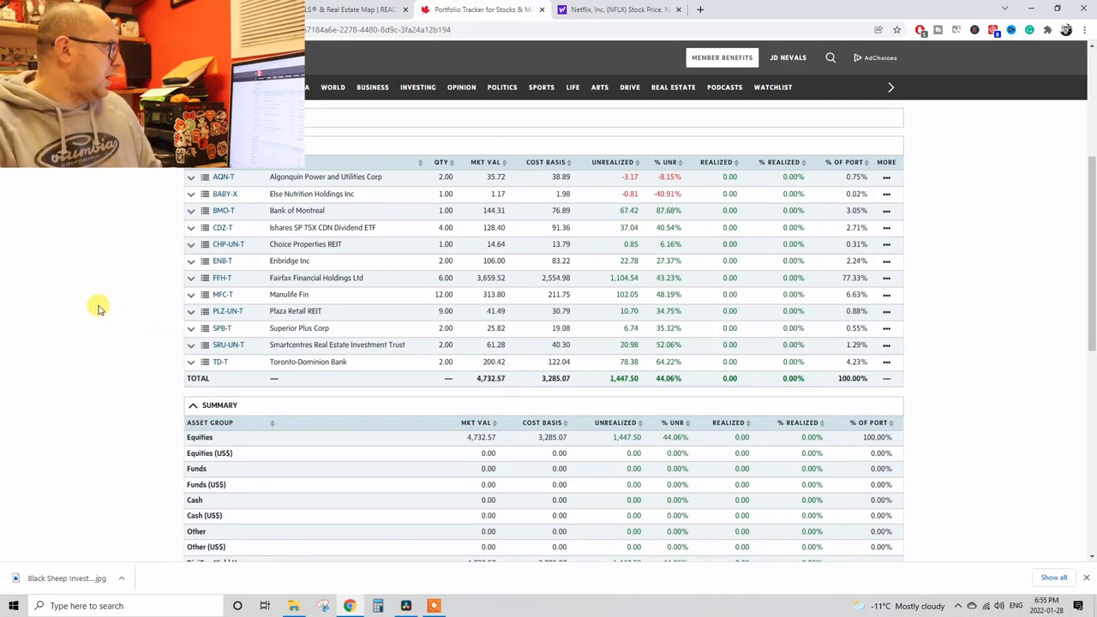
pyautogui.moveTo(180, 324)
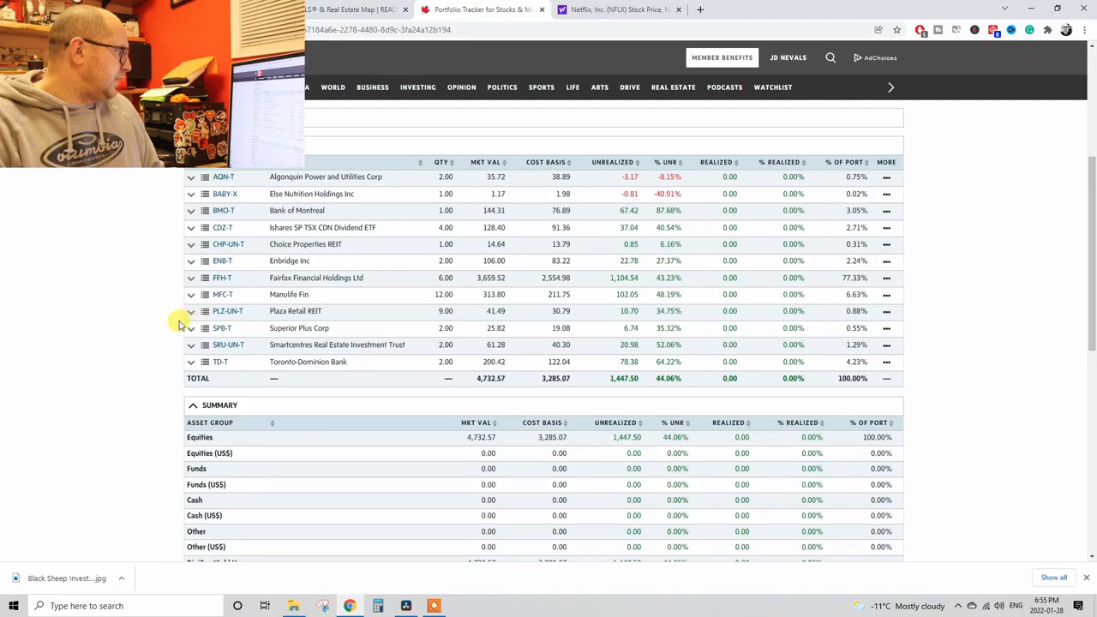
pyautogui.moveTo(226, 344)
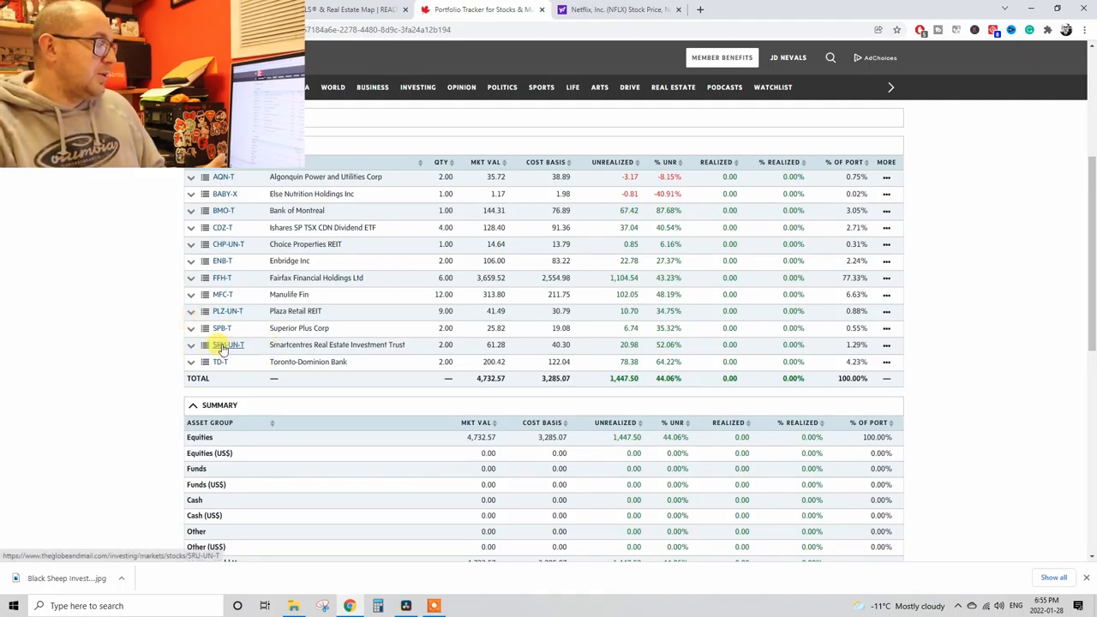
pyautogui.moveTo(180, 344)
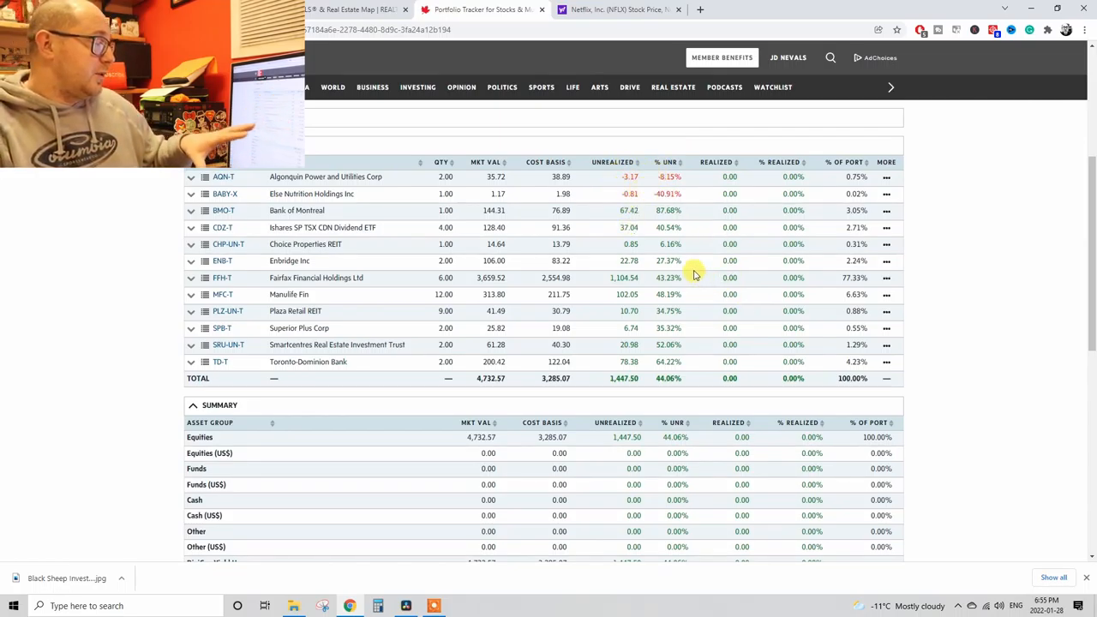
pyautogui.moveTo(677, 305)
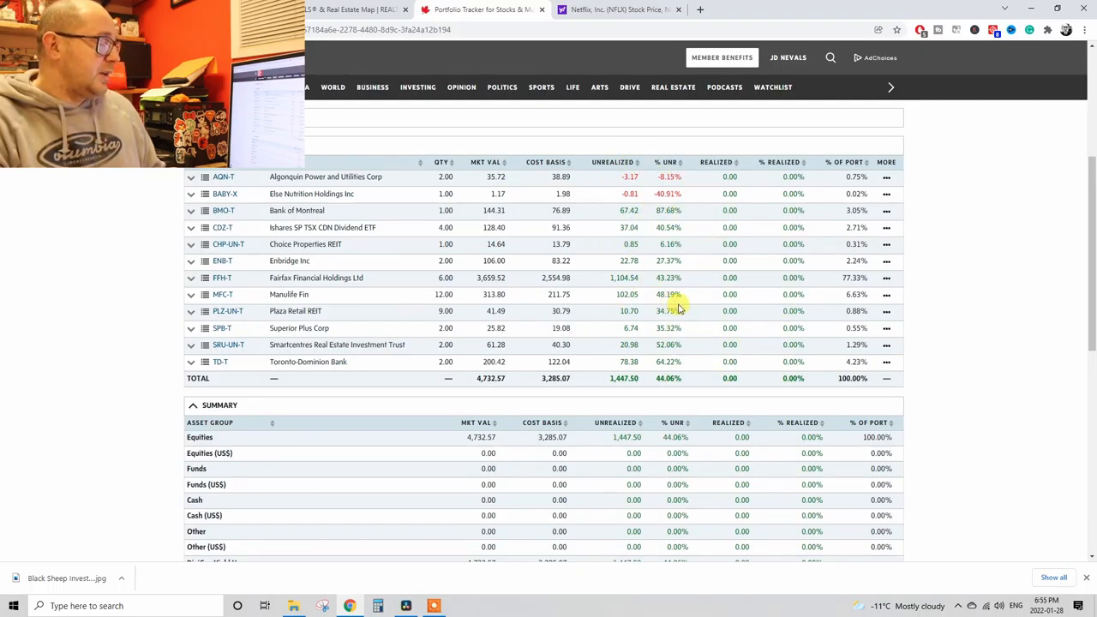
pyautogui.moveTo(581, 396)
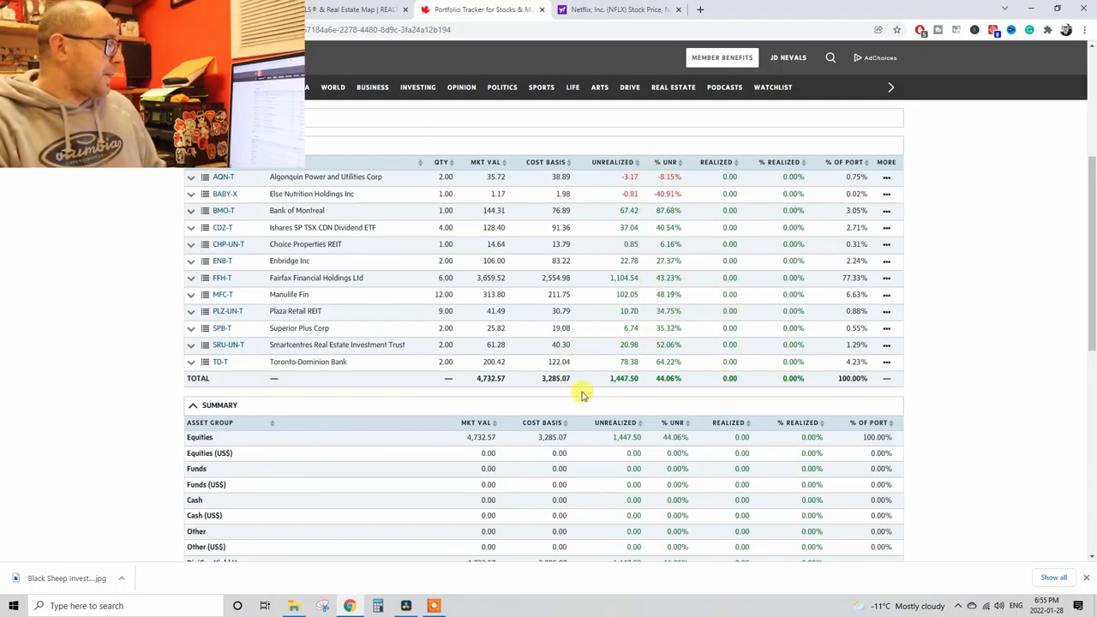
pyautogui.moveTo(693, 384)
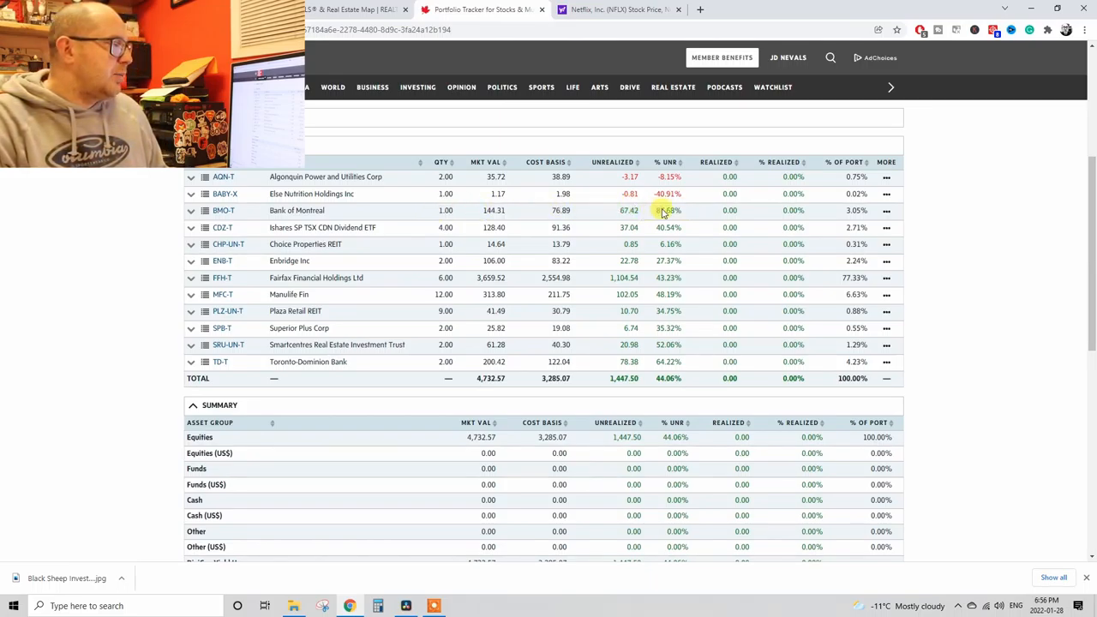
pyautogui.moveTo(699, 214)
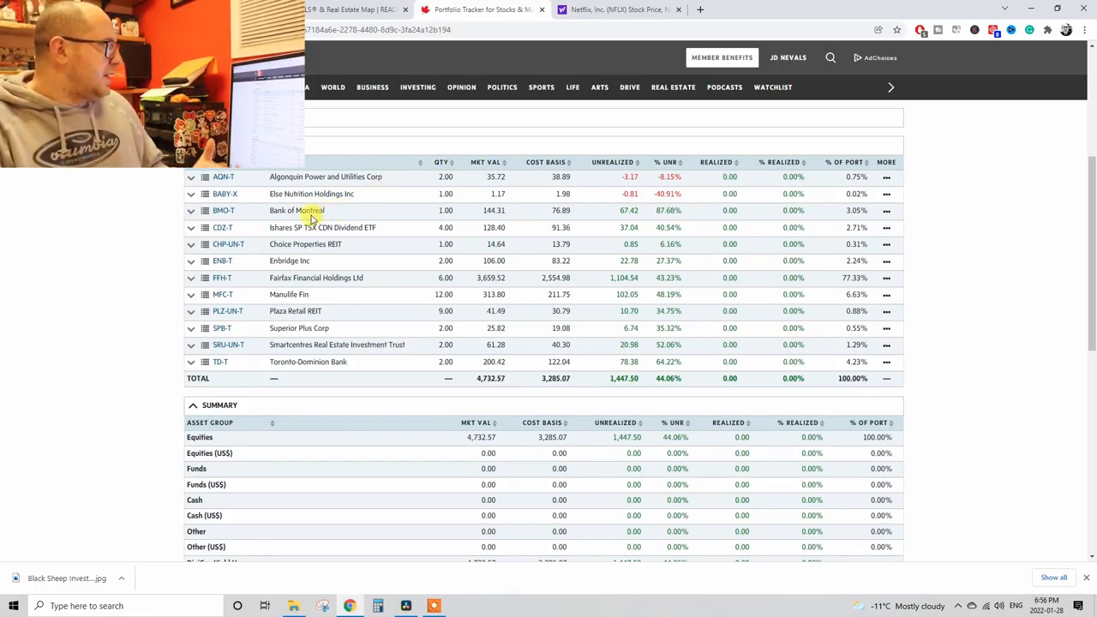
pyautogui.moveTo(334, 214)
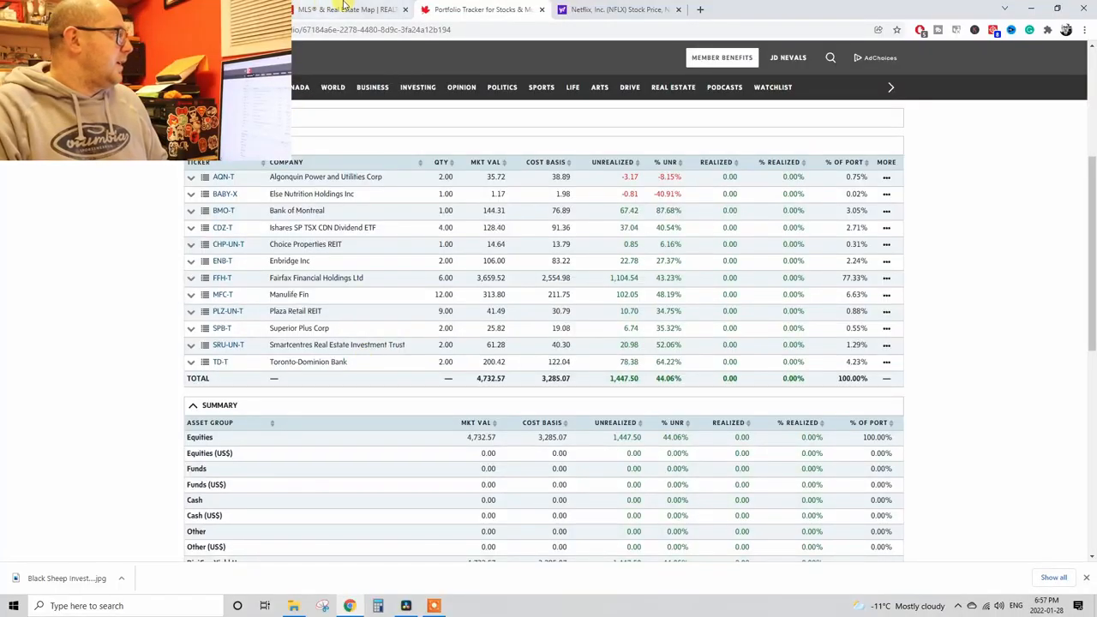
# - Show Netflix (NFLX) at 384.36, down 2.34, with its 170.25B market cap and 34.20 P/E
pyautogui.click(617, 10)
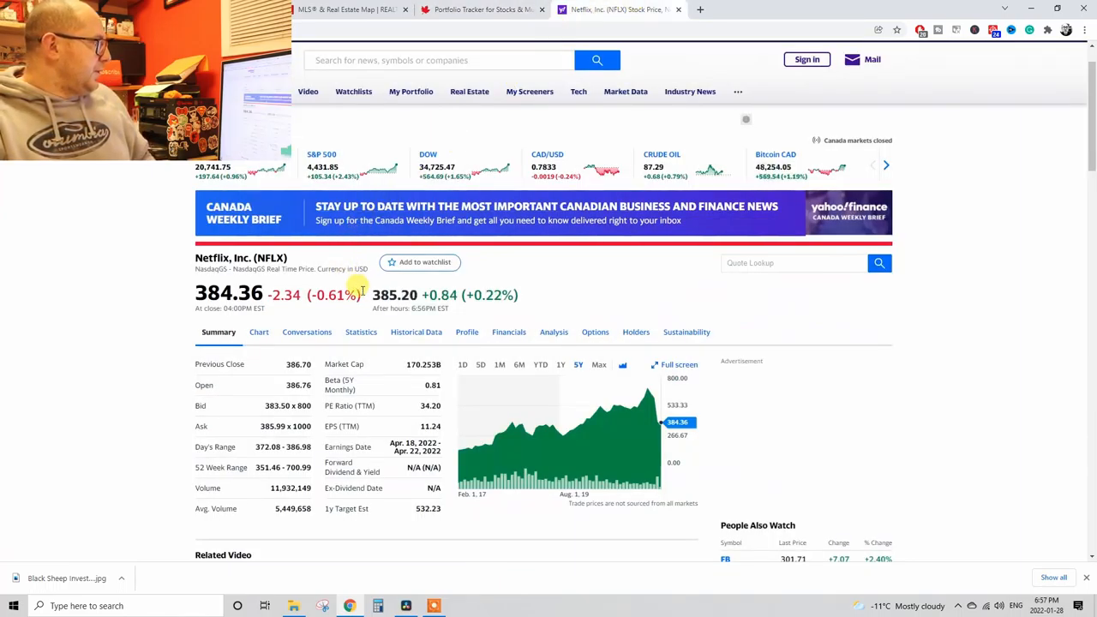
pyautogui.scroll(-3)
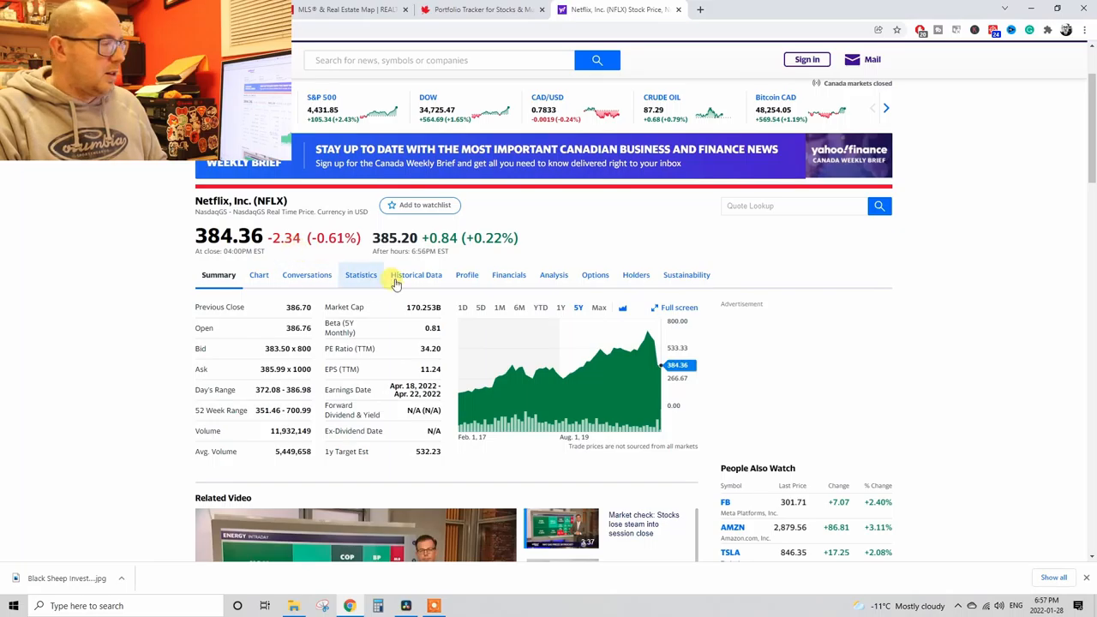
pyautogui.moveTo(647, 332)
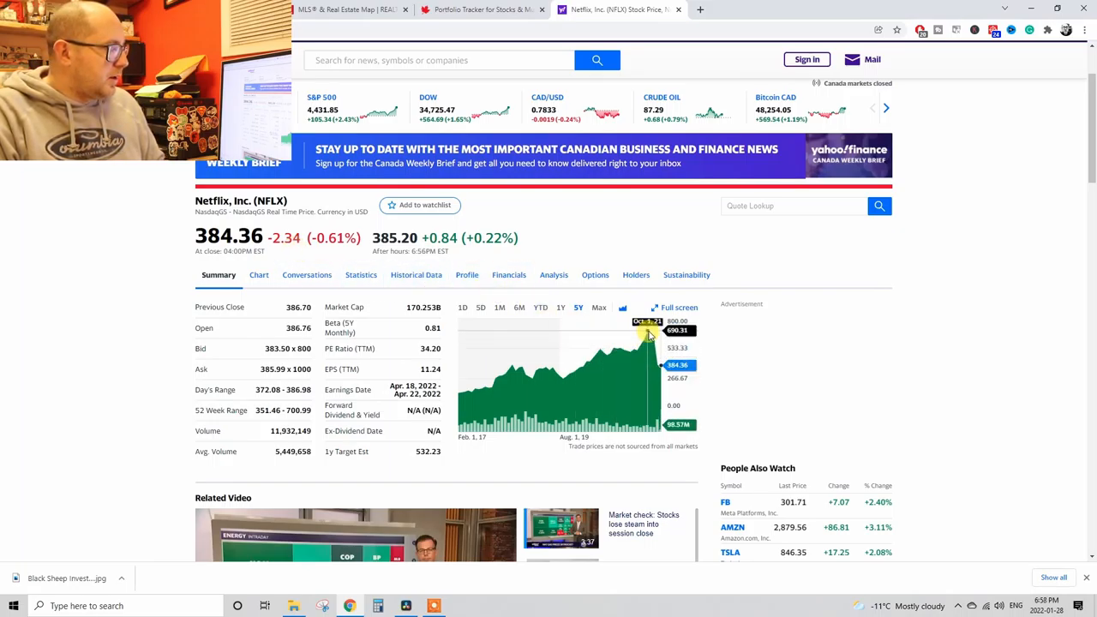
pyautogui.moveTo(648, 334)
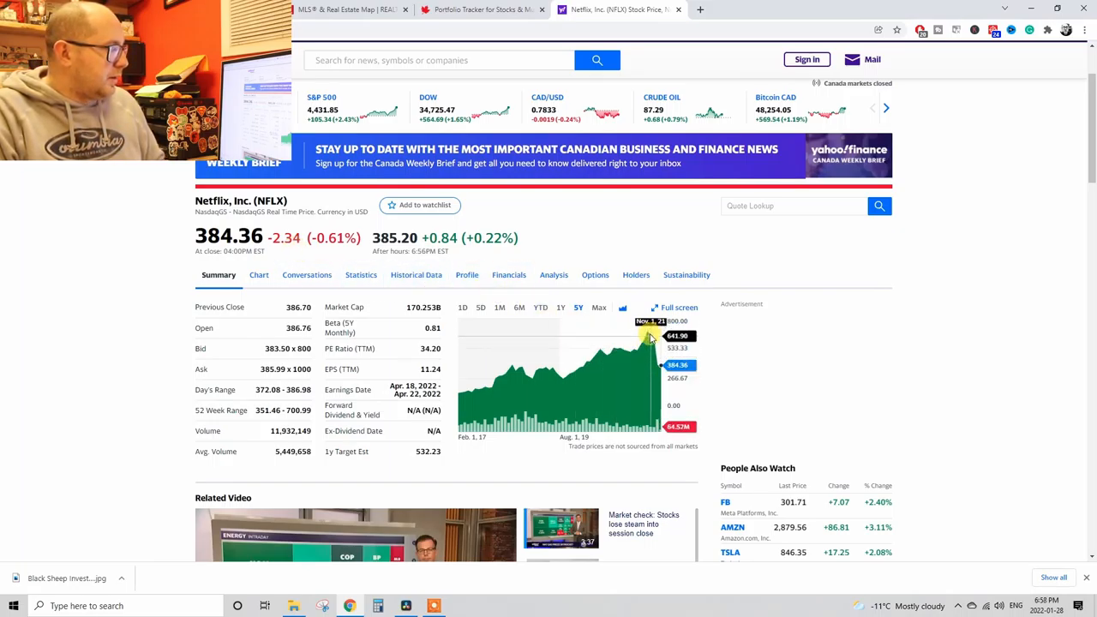
pyautogui.moveTo(743, 406)
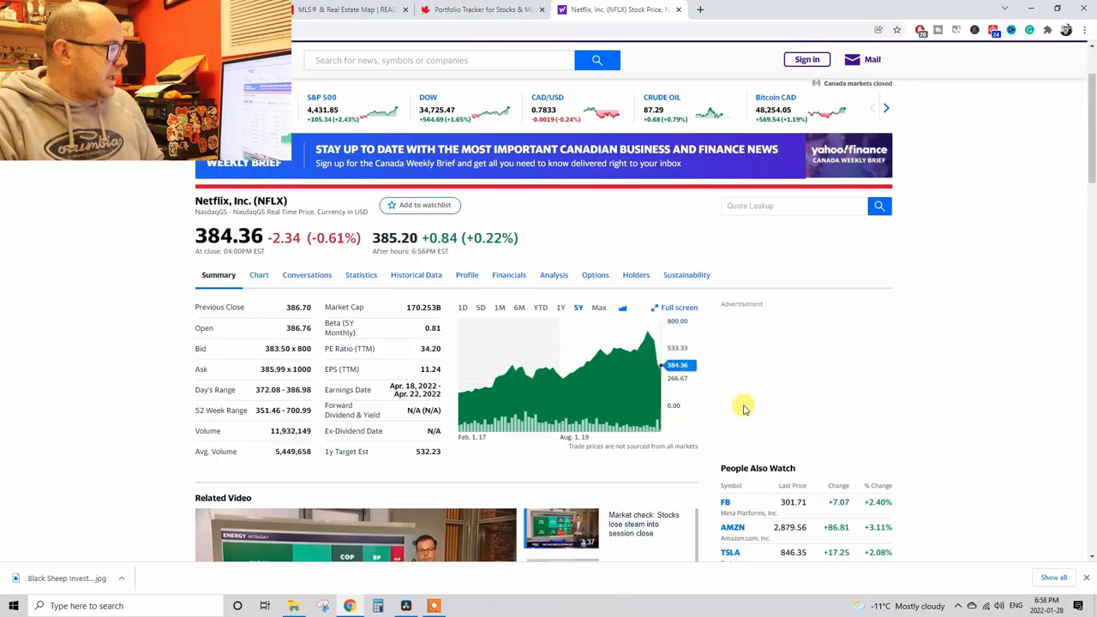
pyautogui.moveTo(180, 256)
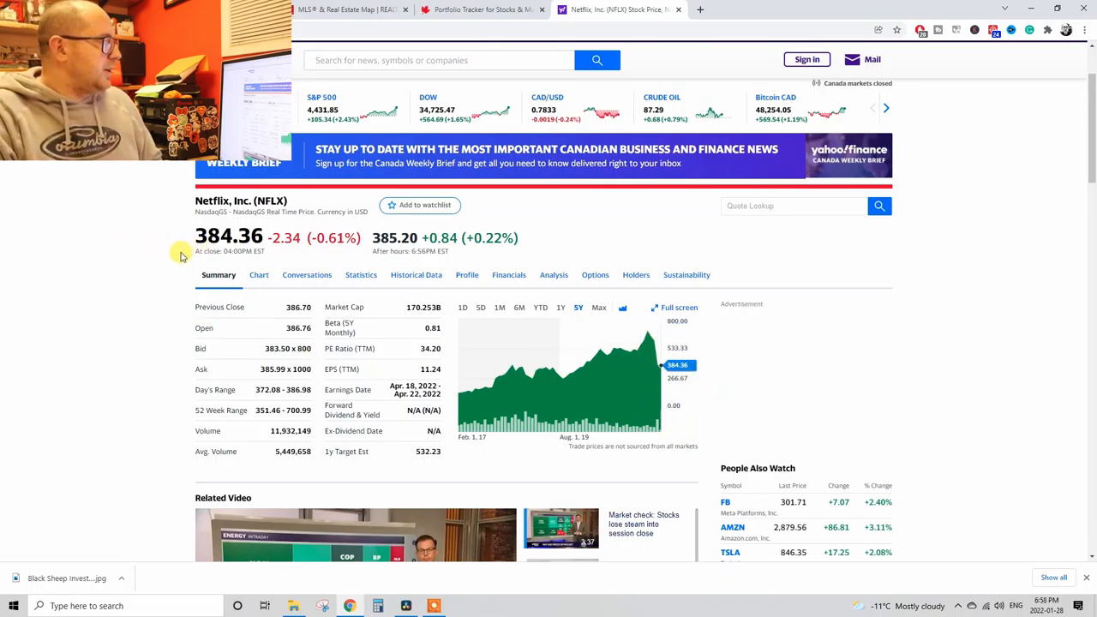